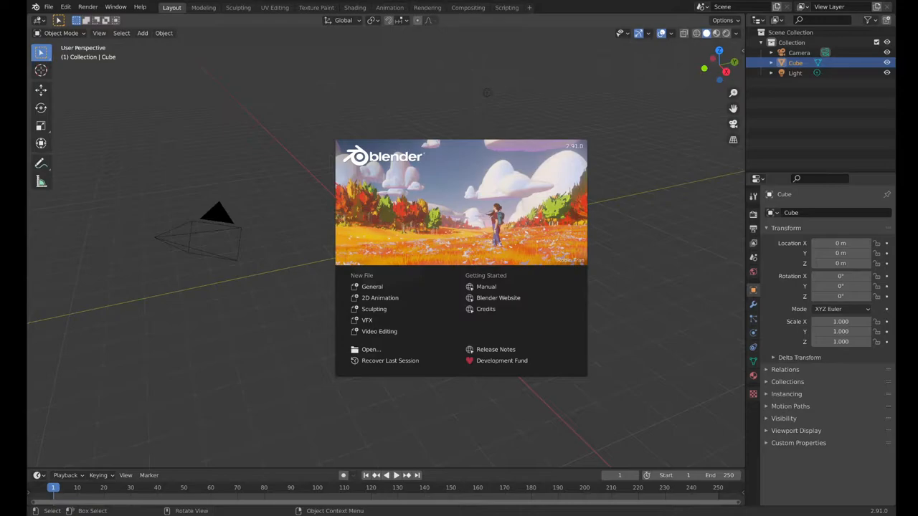
mouse_move(390, 362)
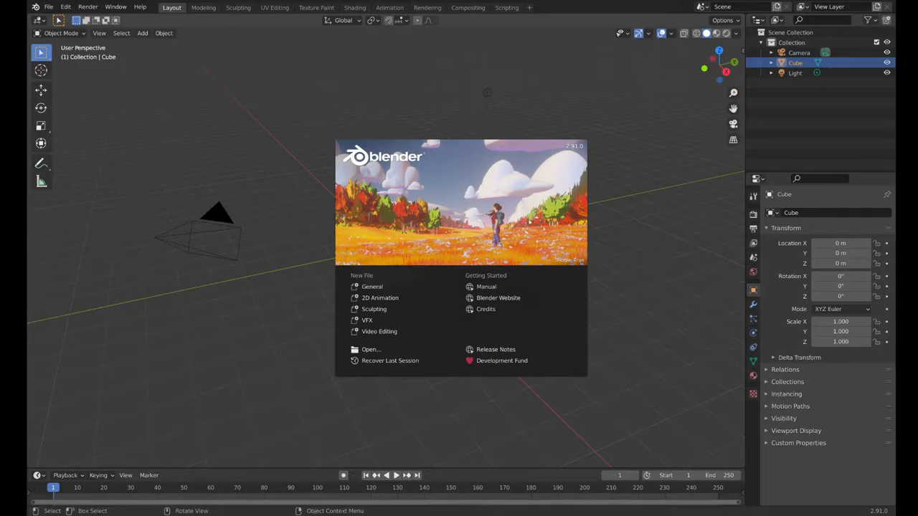
mouse_move(565, 152)
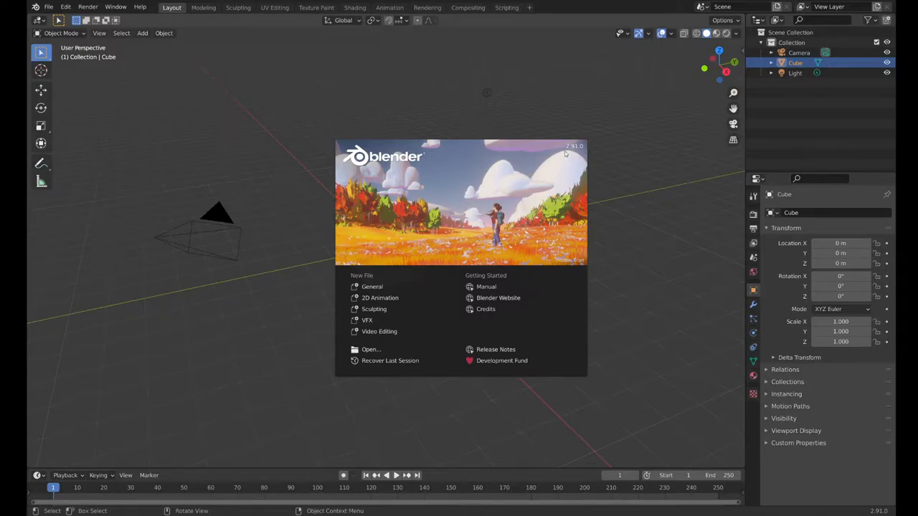
mouse_move(580, 152)
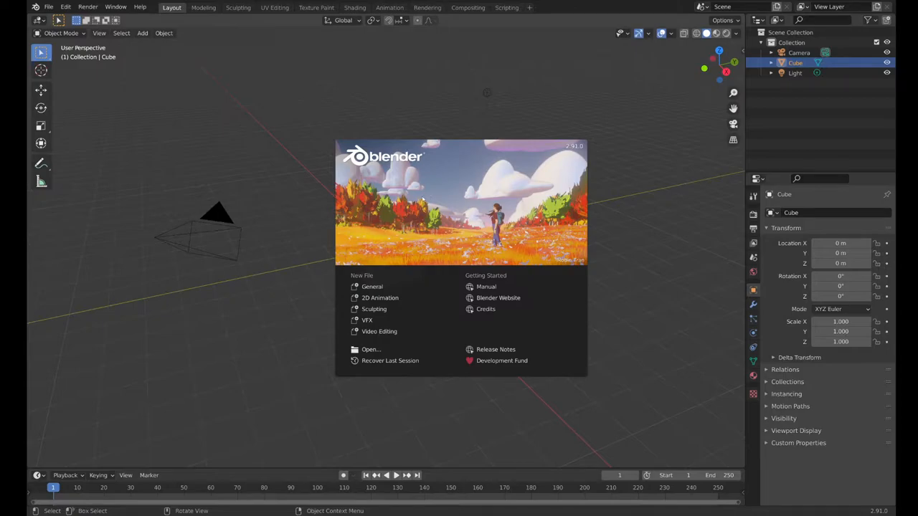
mouse_move(585, 160)
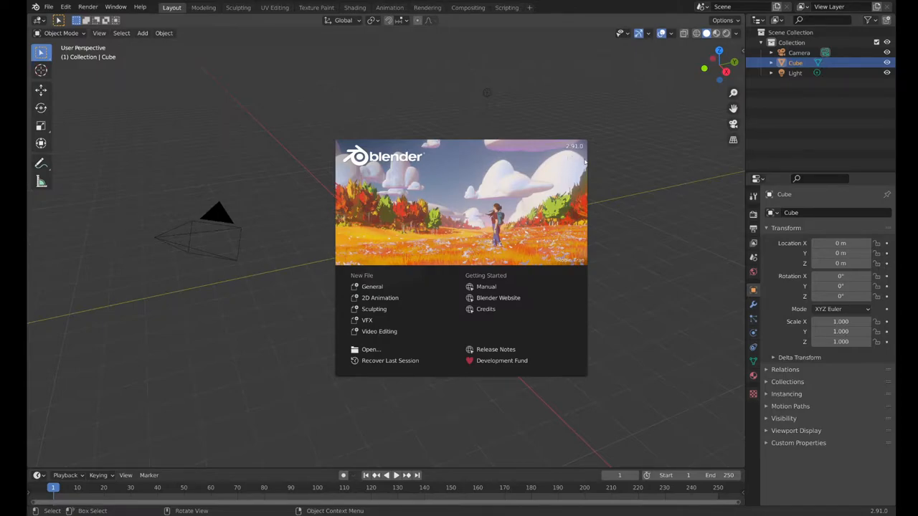
mouse_move(631, 212)
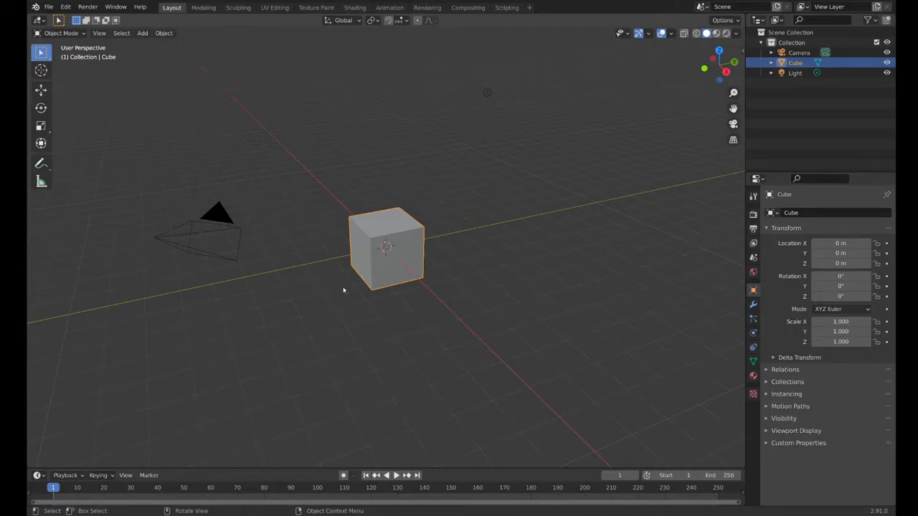
mouse_move(195, 100)
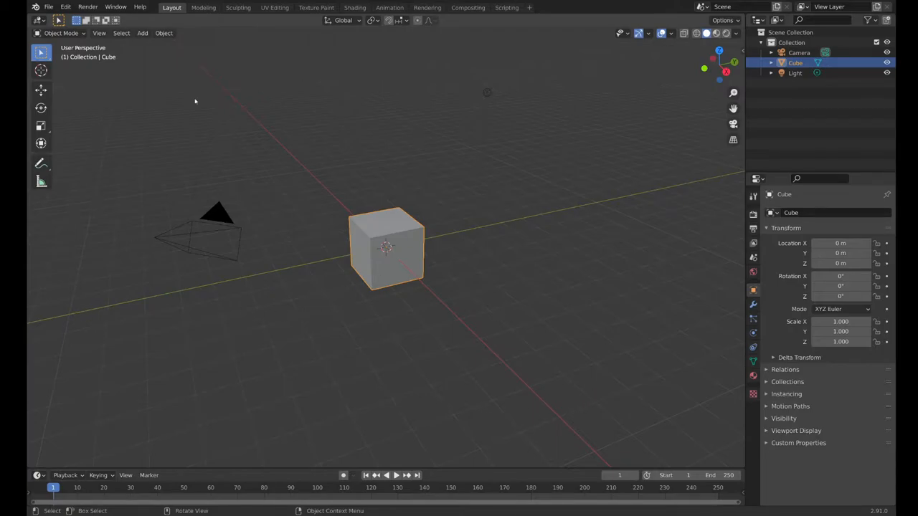
mouse_move(467, 155)
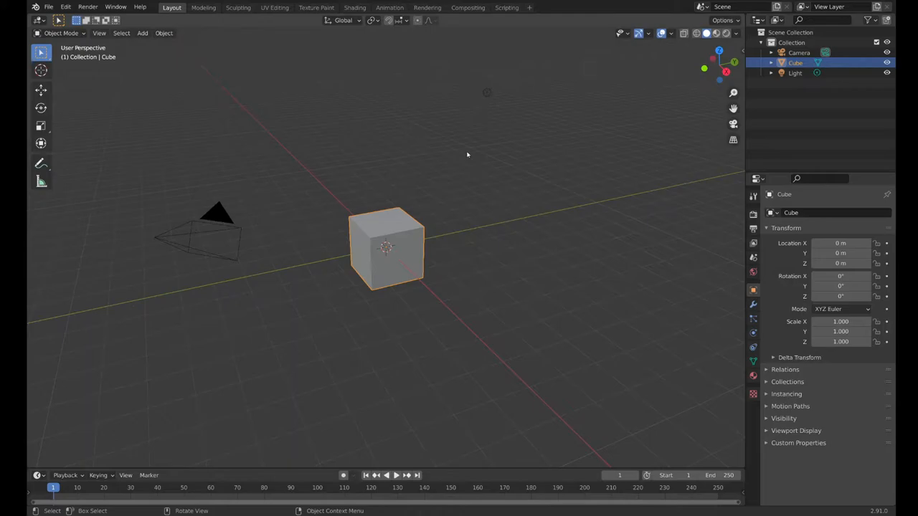
mouse_move(330, 221)
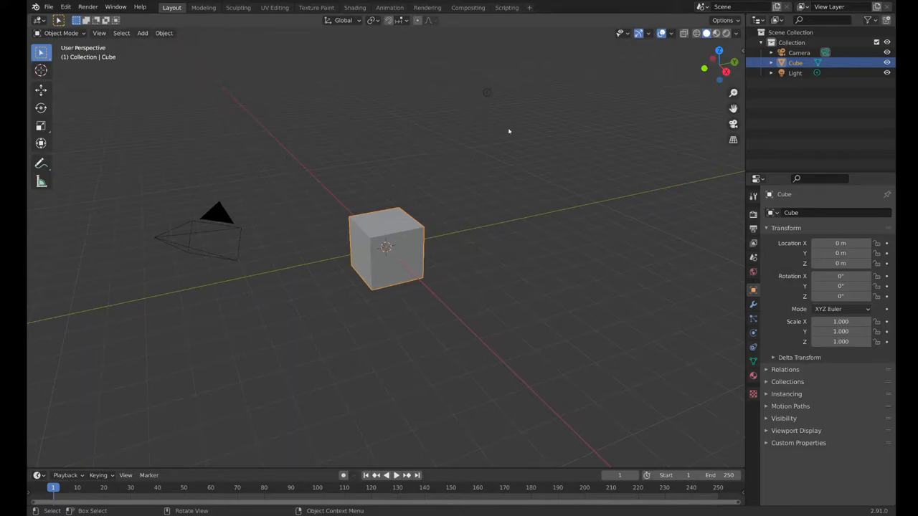
mouse_move(501, 161)
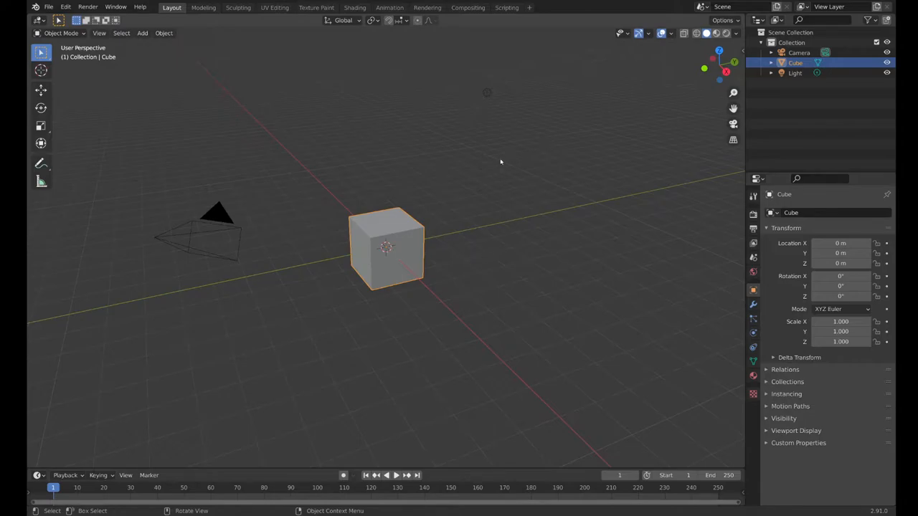
mouse_move(642, 192)
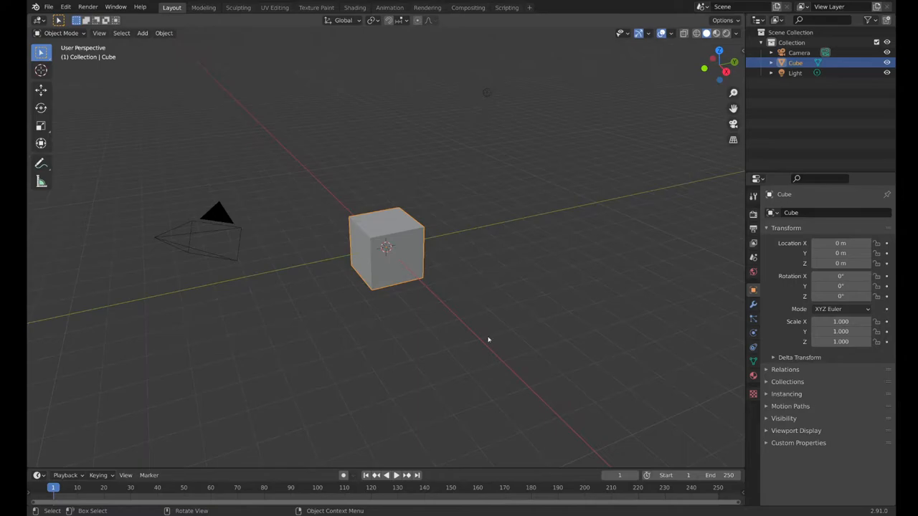
mouse_move(508, 361)
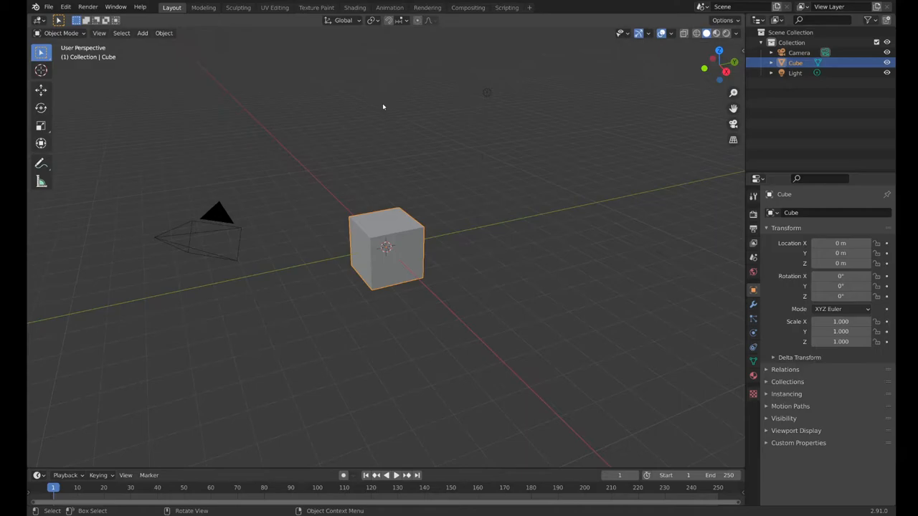
mouse_move(380, 223)
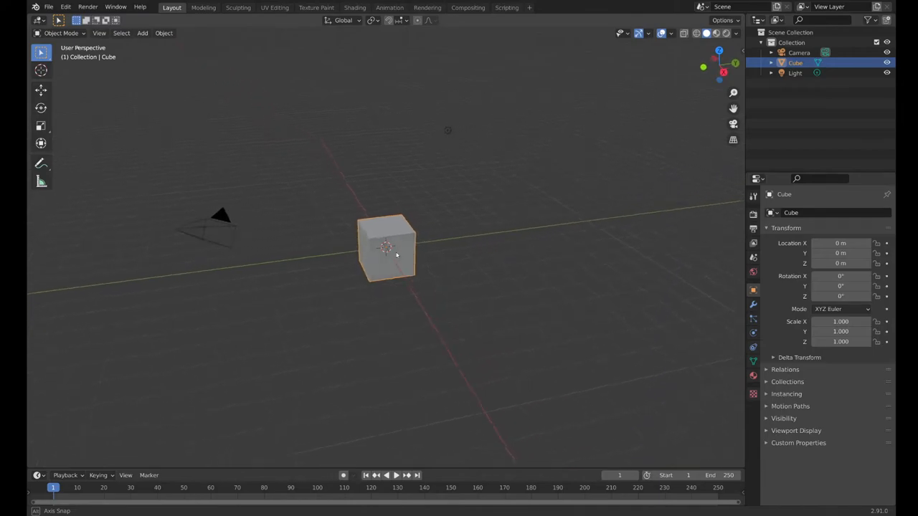
- Orbit the viewport to a top-down view over the cube and camera
drag(396, 255, 341, 238)
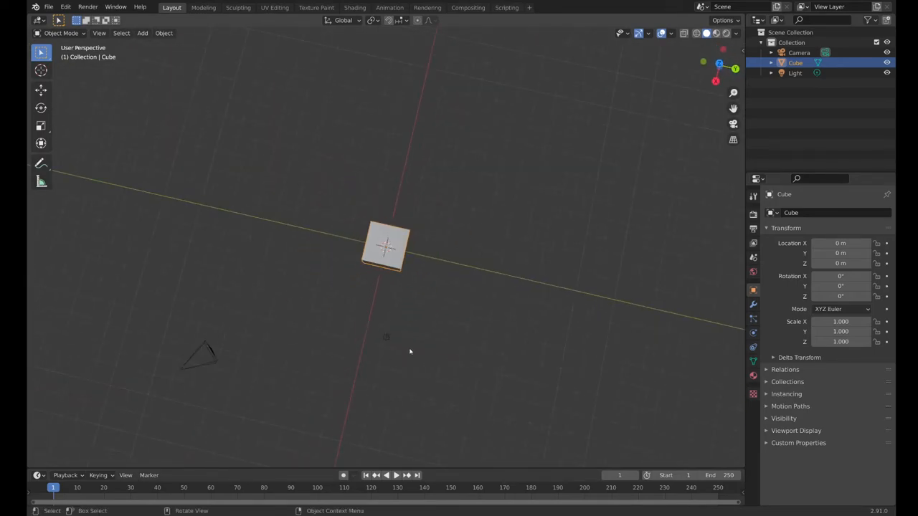
- Orbit back to an angled perspective and select the camera
drag(386, 337, 438, 278)
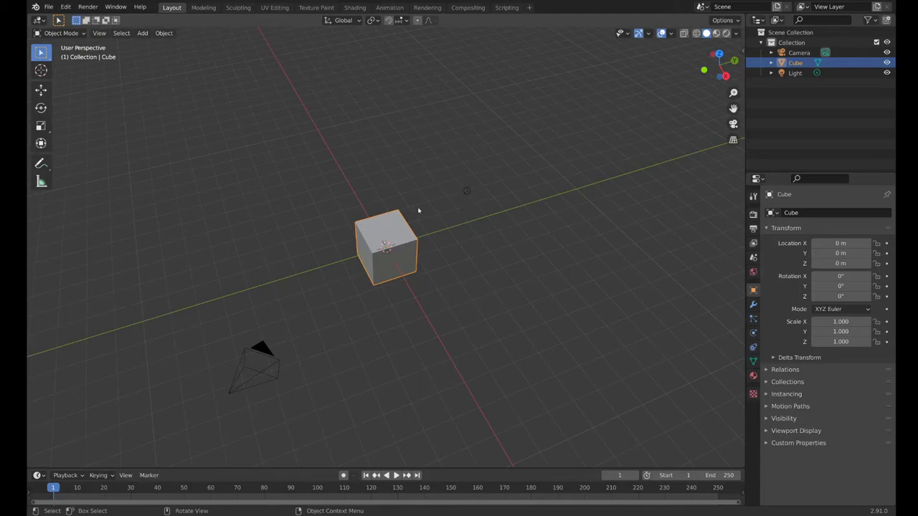
mouse_move(462, 193)
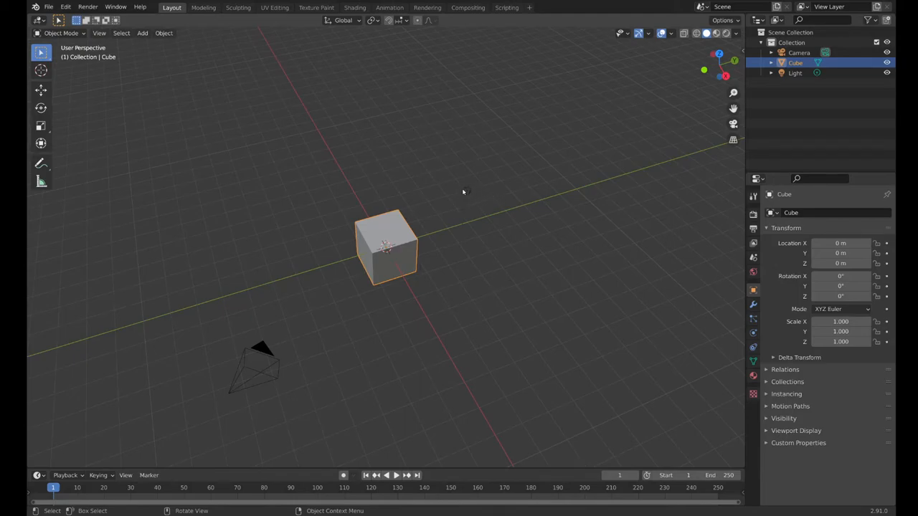
mouse_move(266, 371)
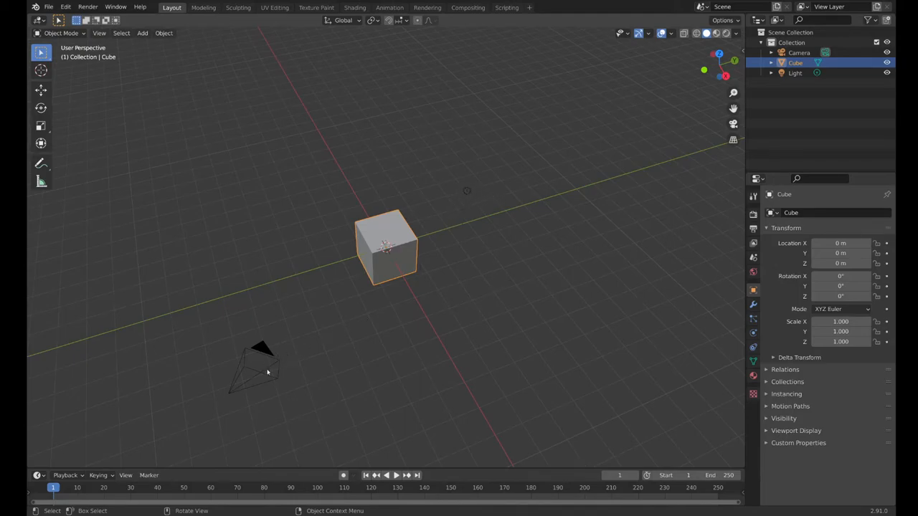
click(255, 371)
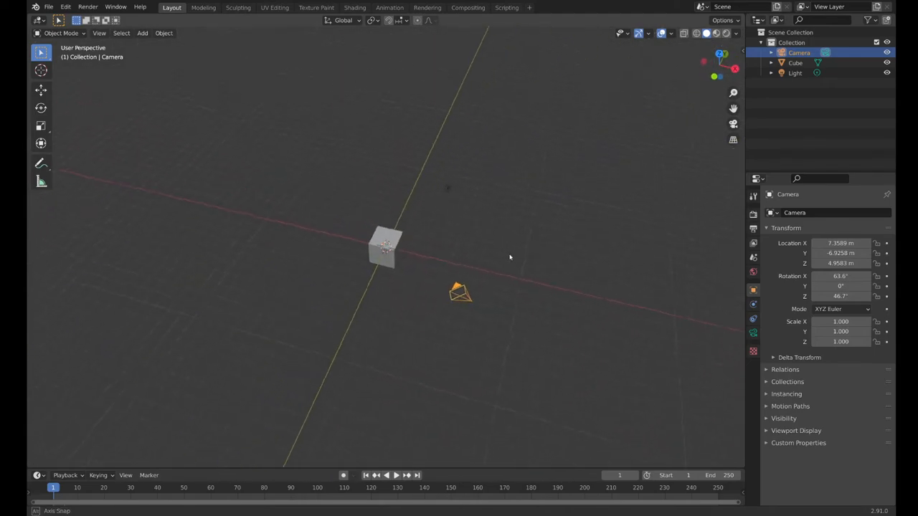
- Turn the view to face the selected camera beside the cube up close
drag(510, 258, 387, 258)
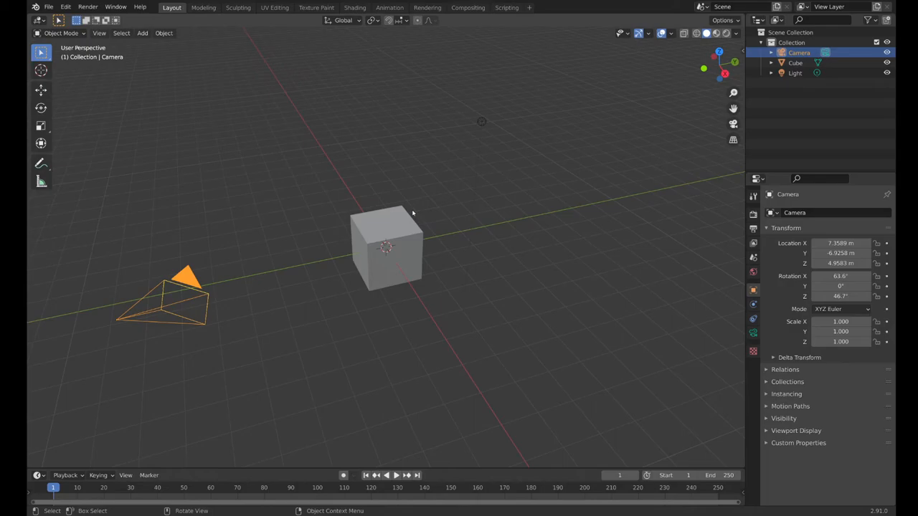
mouse_move(416, 212)
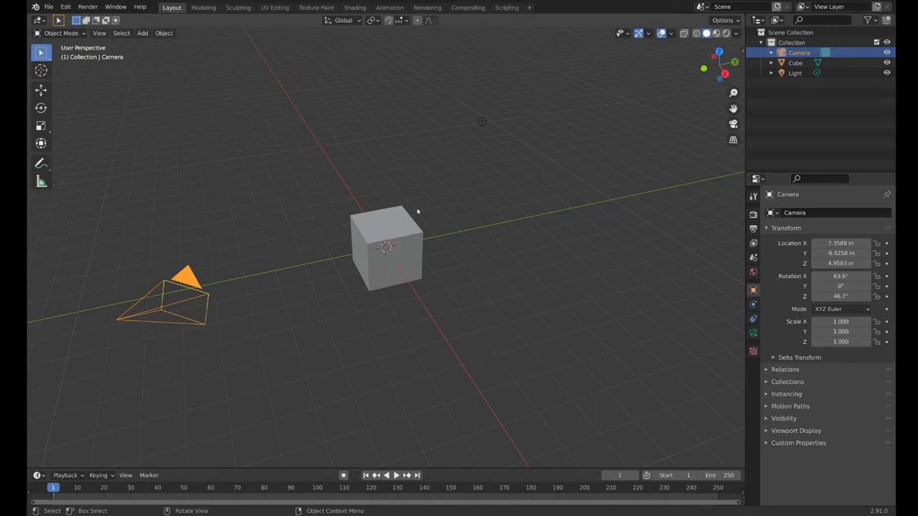
mouse_move(470, 224)
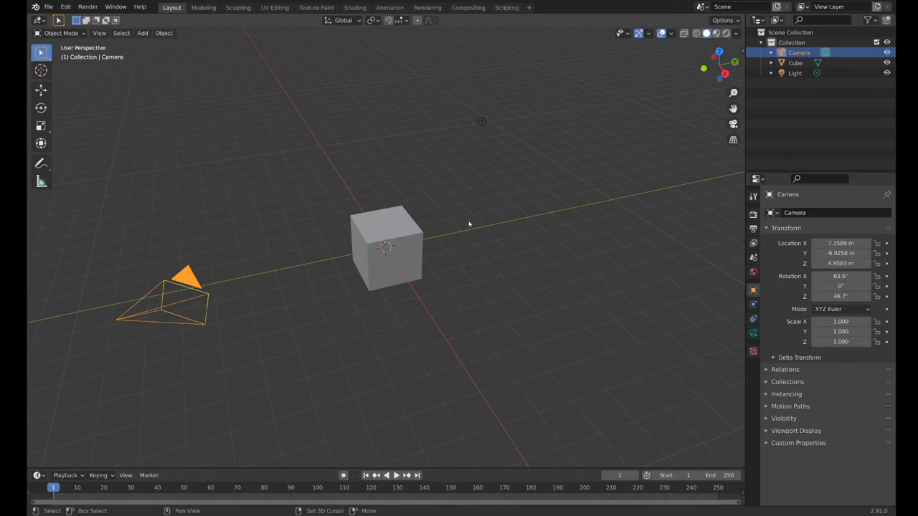
mouse_move(459, 204)
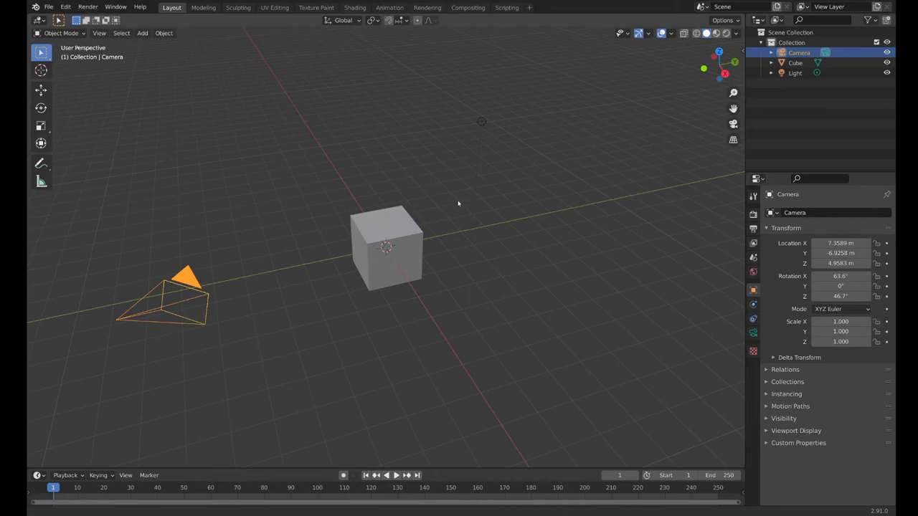